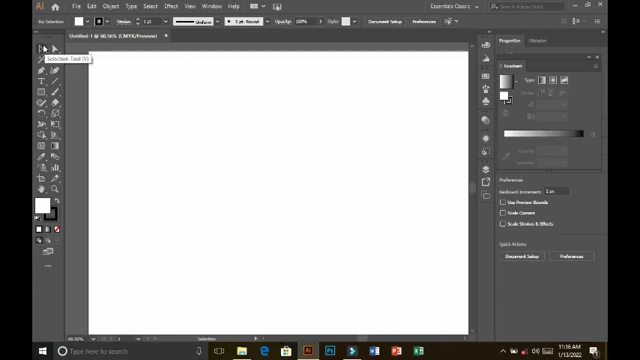
pyautogui.moveTo(45, 65)
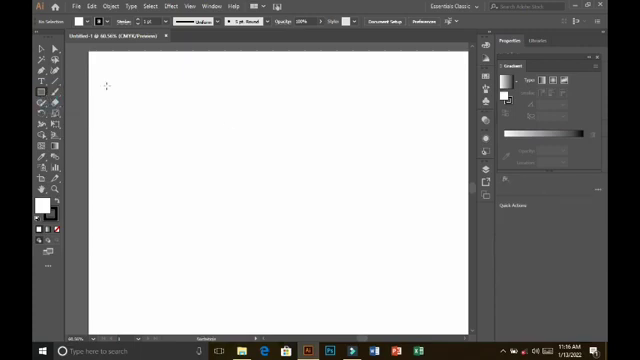
pyautogui.moveTo(203, 104)
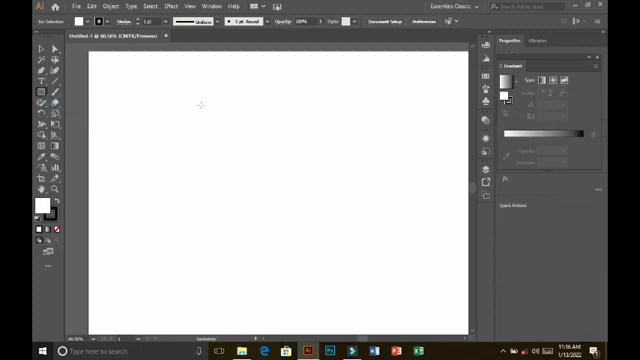
# Step: Drag out a small rectangle near the top left of the artboard
pyautogui.moveTo(188, 103); pyautogui.dragTo(215, 123)
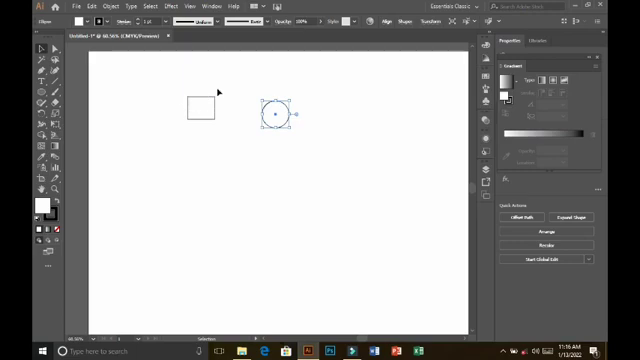
pyautogui.moveTo(219, 90)
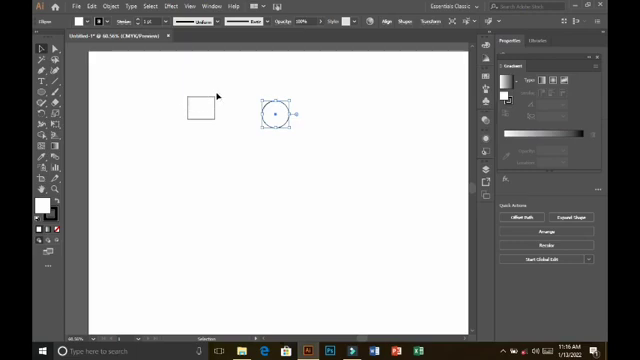
pyautogui.moveTo(180, 107)
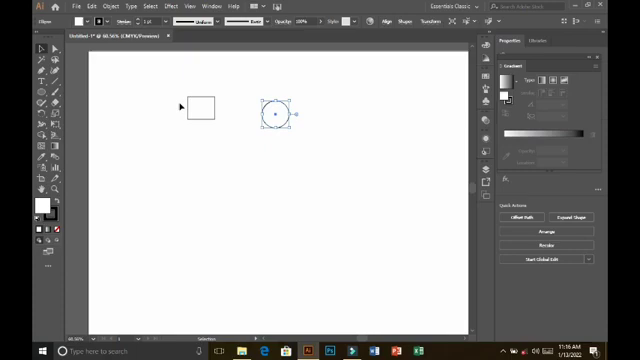
pyautogui.moveTo(218, 92)
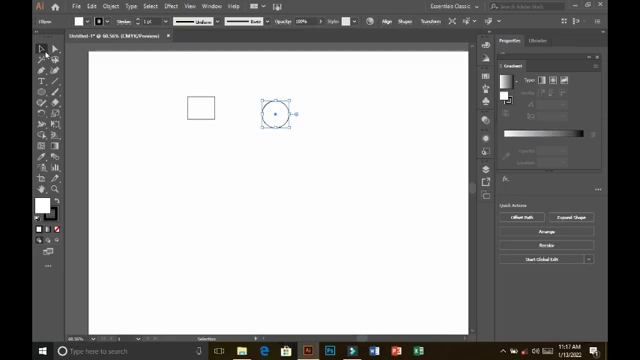
pyautogui.moveTo(32, 52)
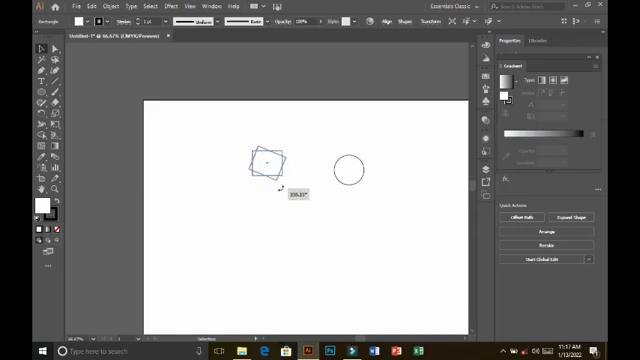
pyautogui.moveTo(270, 155); pyautogui.dragTo(278, 160)
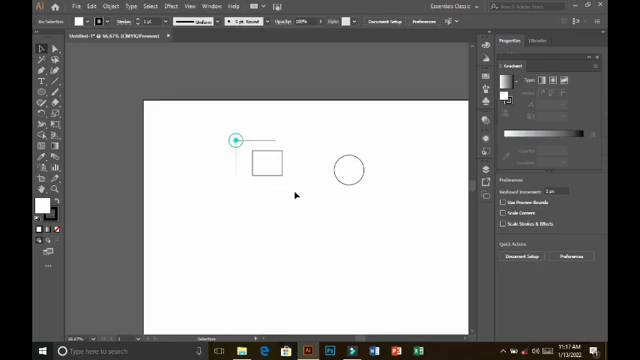
# Step: Select the circle and drag it lower on the artboard
pyautogui.click(267, 162)
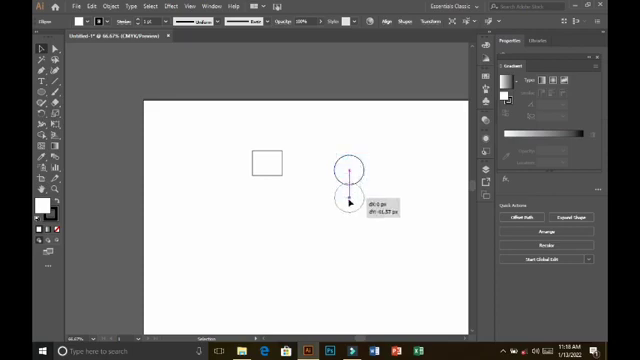
pyautogui.moveTo(350, 170); pyautogui.dragTo(350, 235)
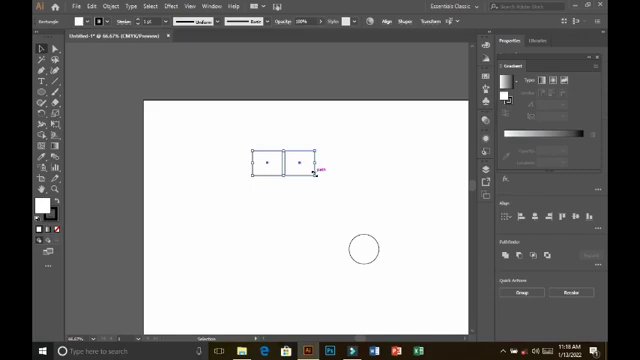
# Step: Select the copied rectangle boxes in the duplicated row
pyautogui.click(297, 163)
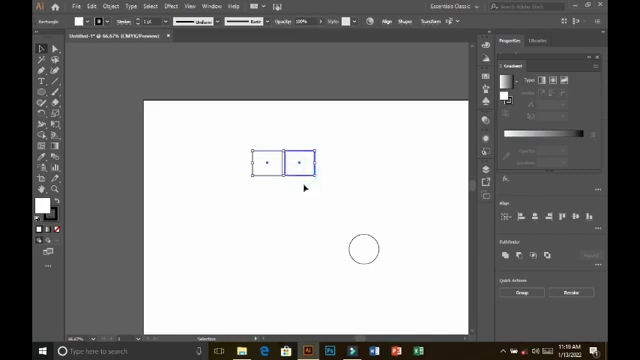
pyautogui.click(300, 165)
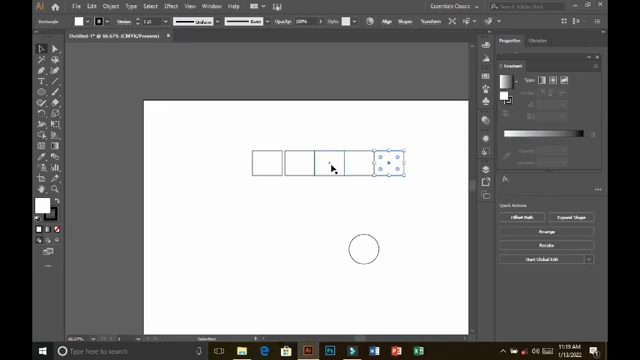
pyautogui.moveTo(355, 172)
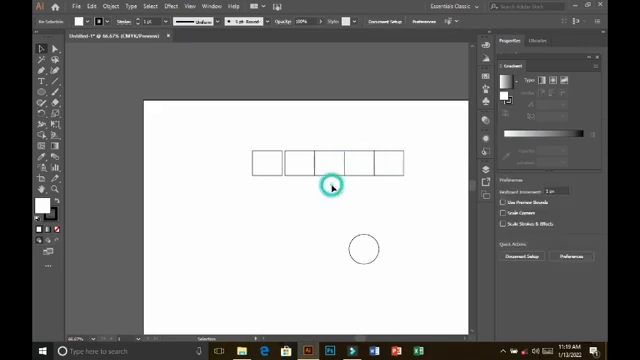
pyautogui.click(268, 163)
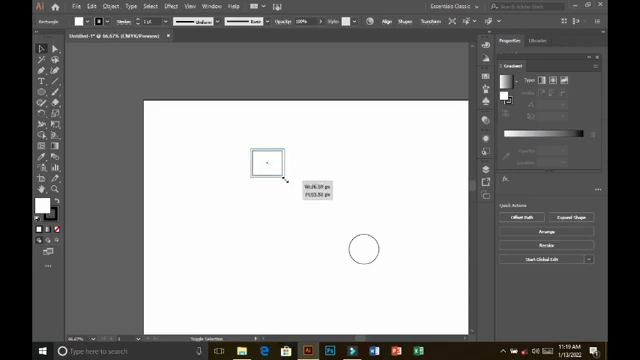
# Step: Drag the rectangle's corner handle, adjusting until it is moderately larger
pyautogui.moveTo(280, 180); pyautogui.dragTo(305, 196)
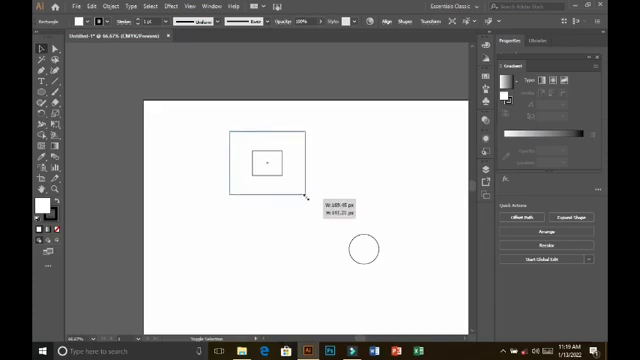
pyautogui.moveTo(307, 200); pyautogui.dragTo(288, 185)
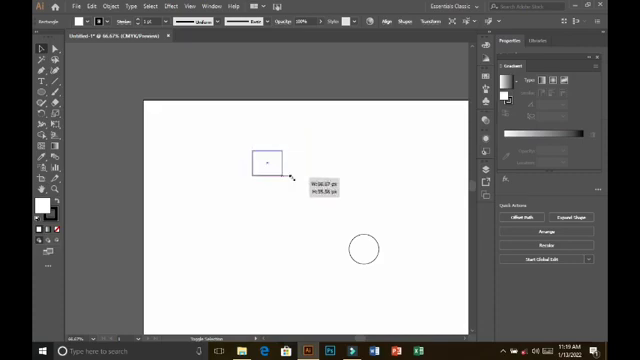
pyautogui.moveTo(296, 178); pyautogui.dragTo(290, 187)
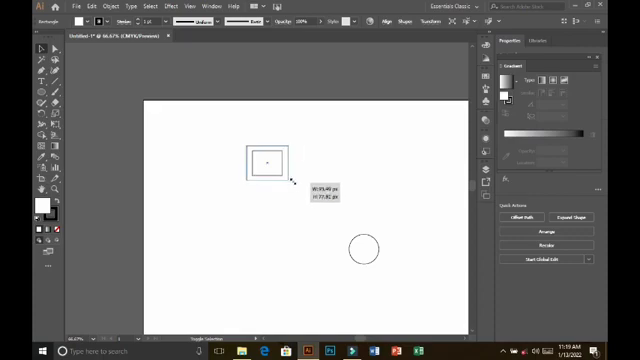
pyautogui.moveTo(300, 185); pyautogui.dragTo(293, 178)
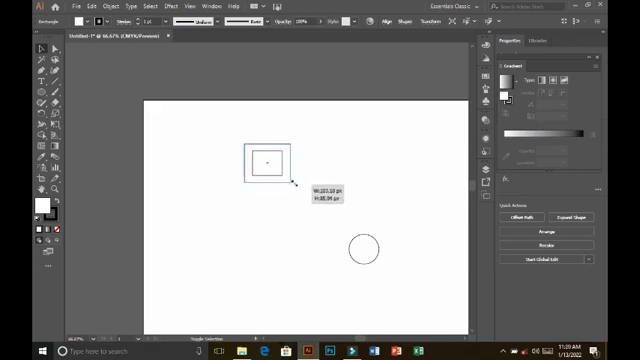
pyautogui.moveTo(300, 185); pyautogui.dragTo(288, 175)
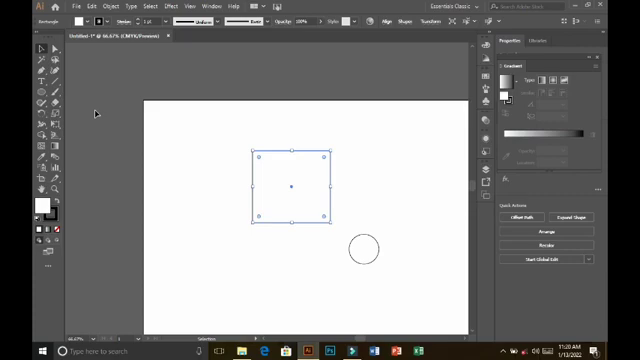
pyautogui.moveTo(270, 167)
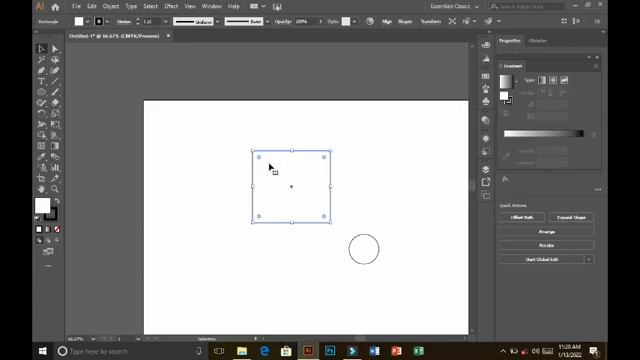